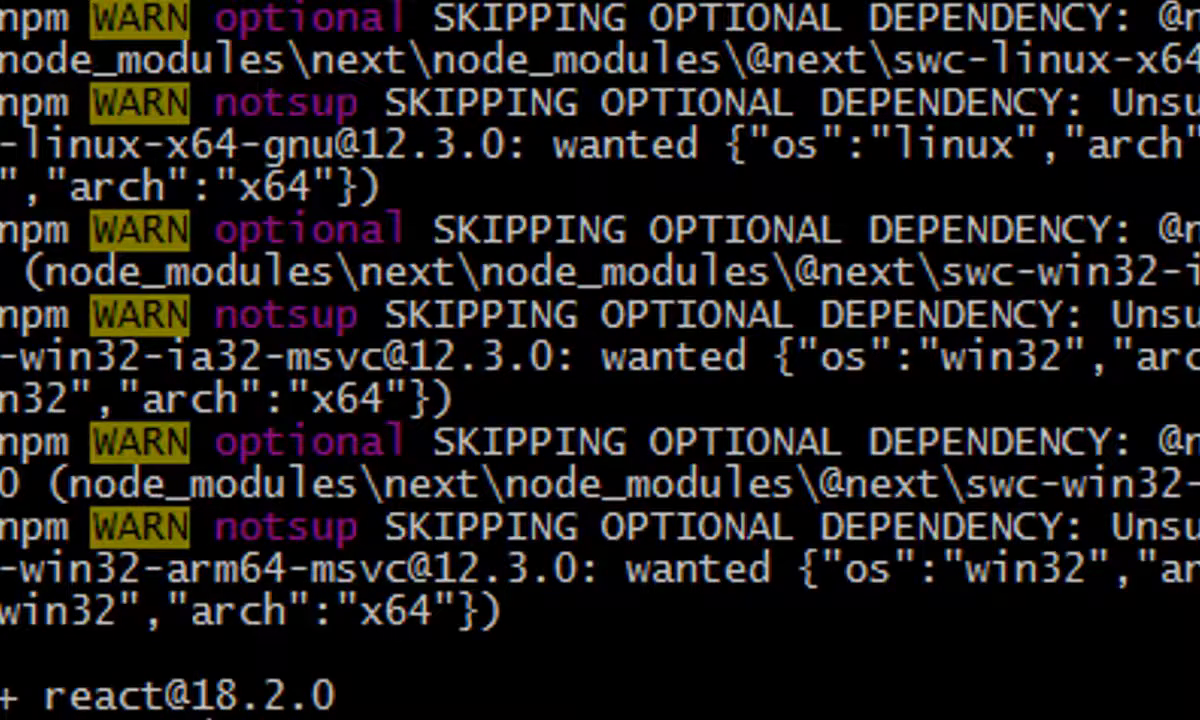
# - Run npm run dev to start the myapp2 development server
pyautogui.scroll(-3)
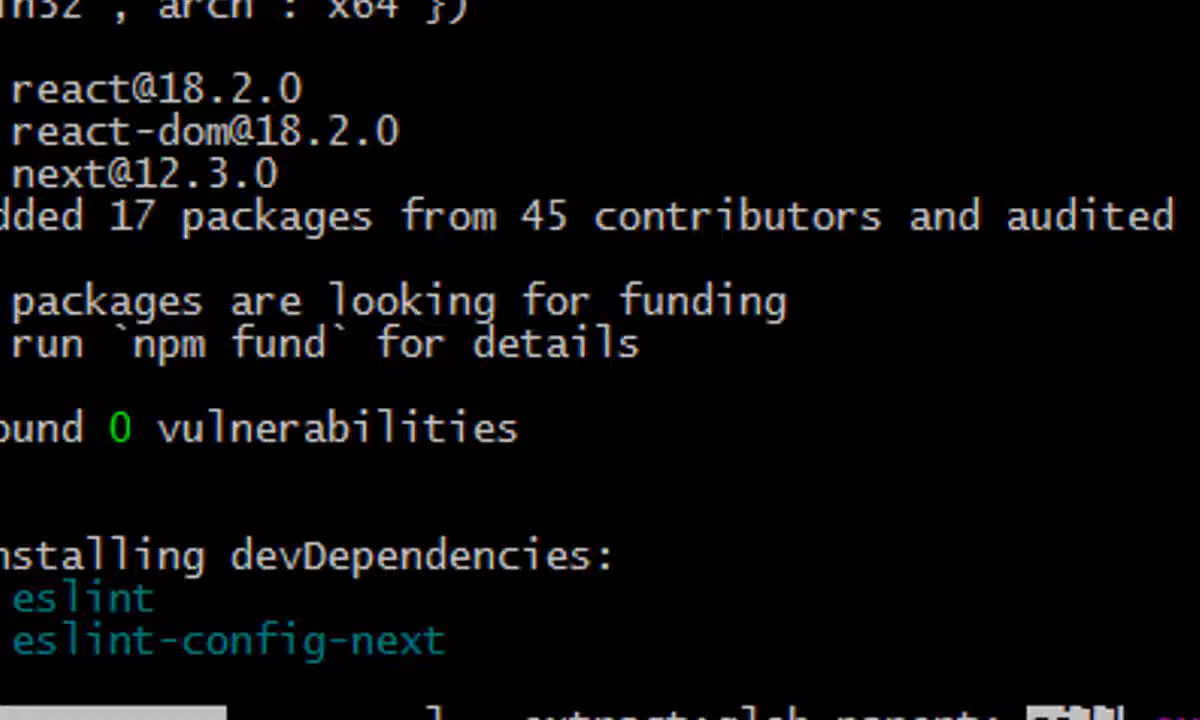
pyautogui.scroll(-3)
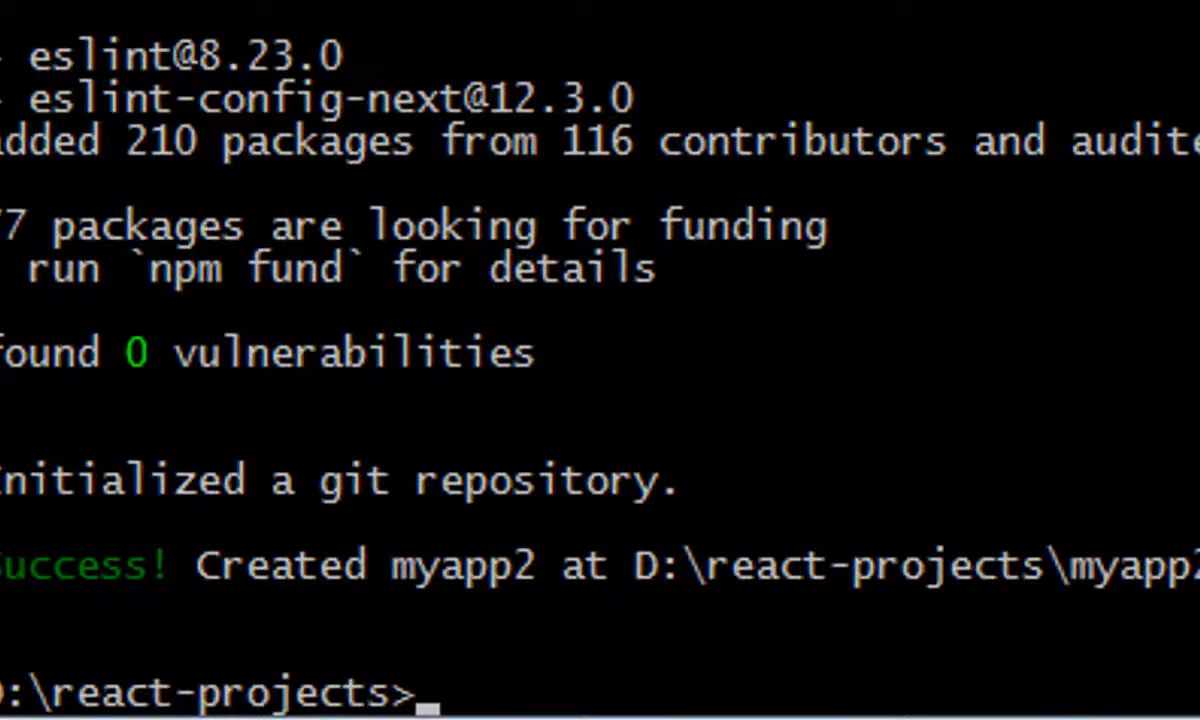
pyautogui.write('npm run dev')
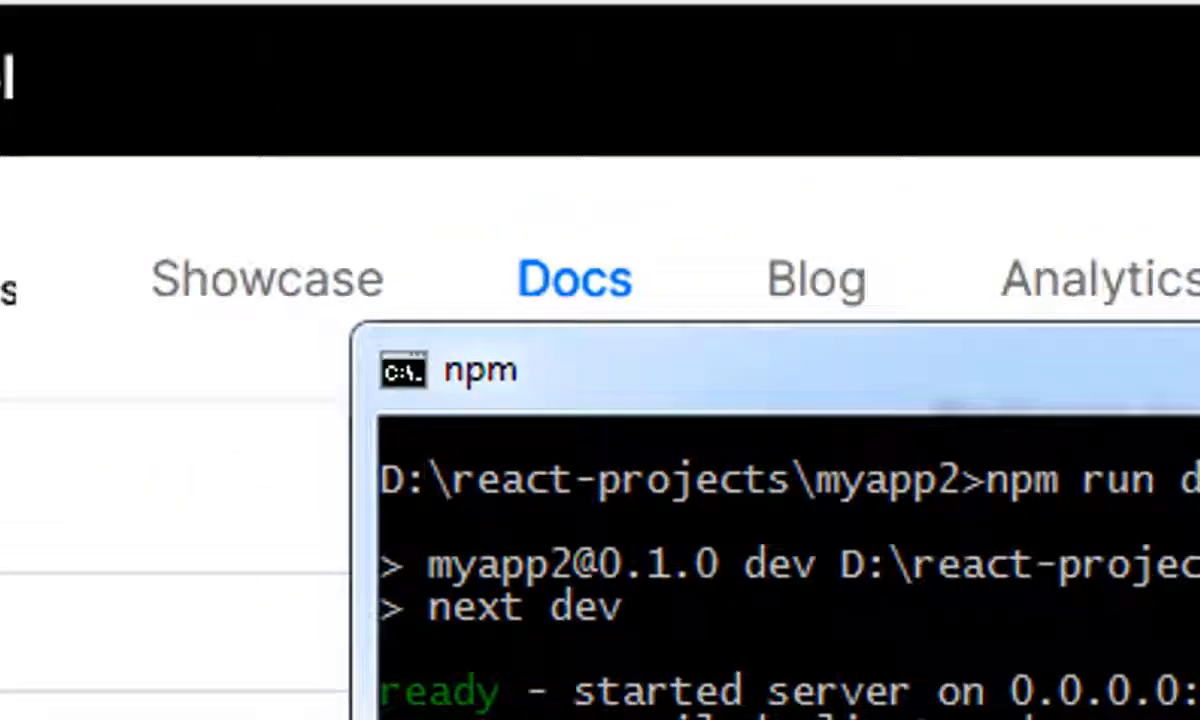
# - Browse to localhost:3000 to load the running Next.js app
pyautogui.write('localhost/')
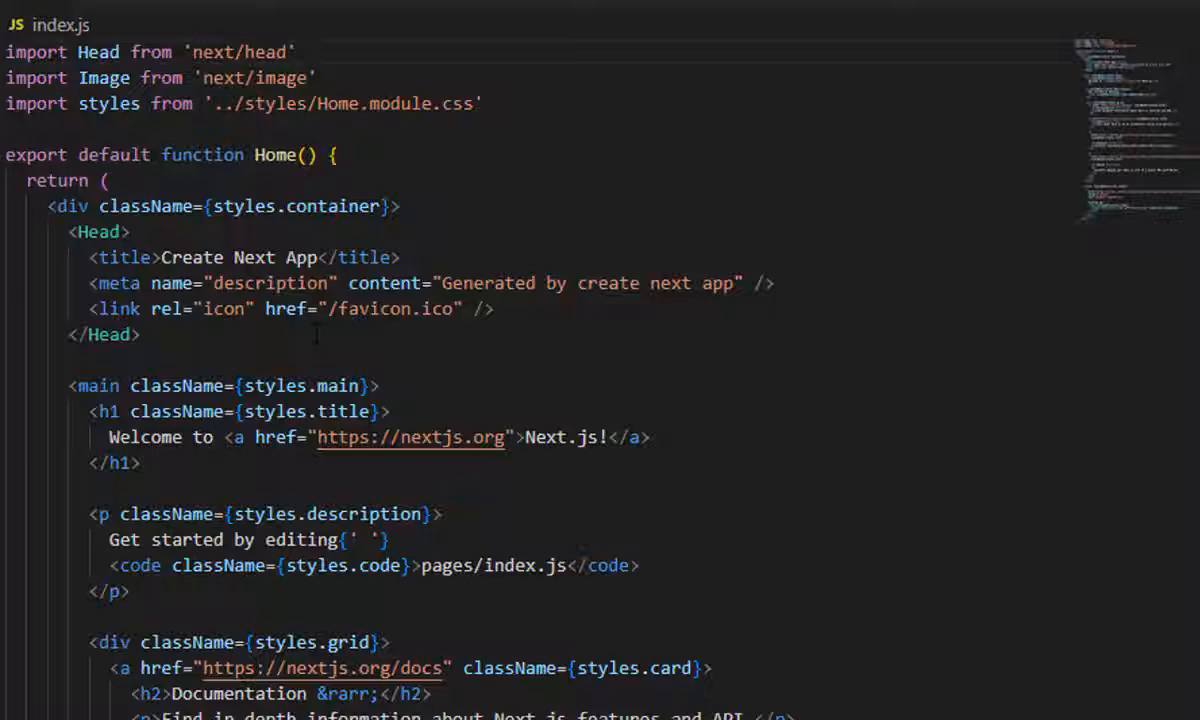
# - Replace the boilerplate with an h1 hello world heading and a plain footer line
pyautogui.scroll(-3)
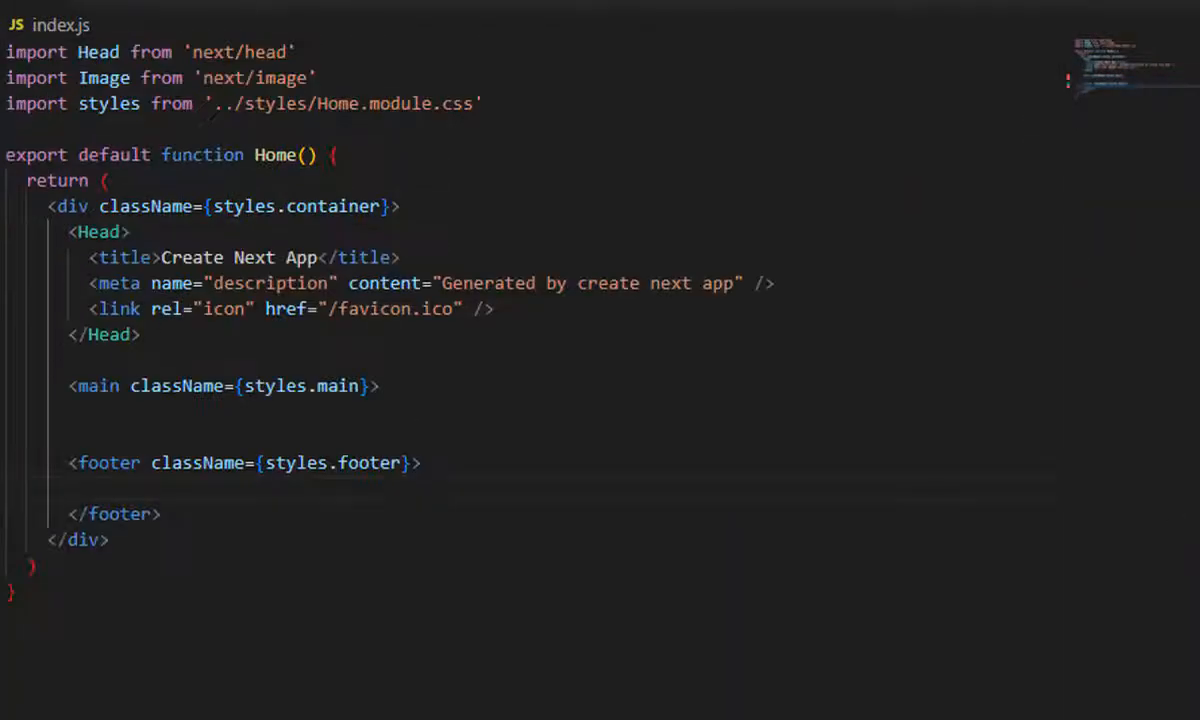
pyautogui.write('</main>')
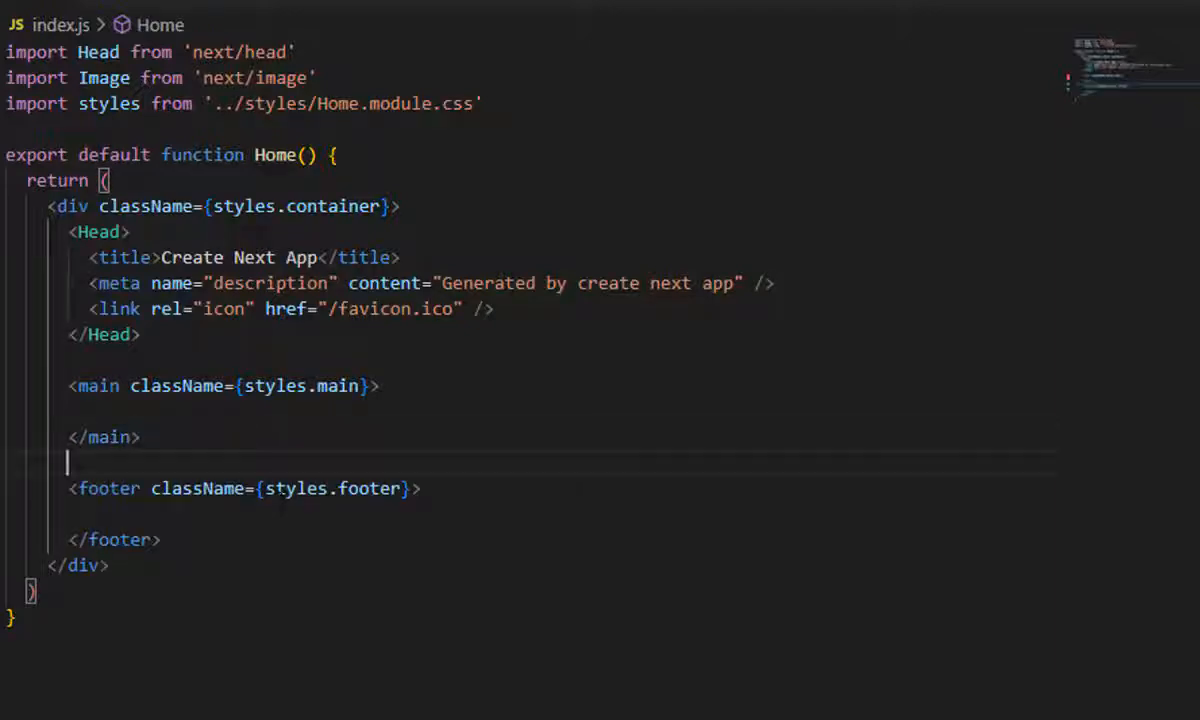
pyautogui.write('h1> hello world </h1>')
pyautogui.click(560, 514)
pyautogui.write('<p> just a footer </p>')
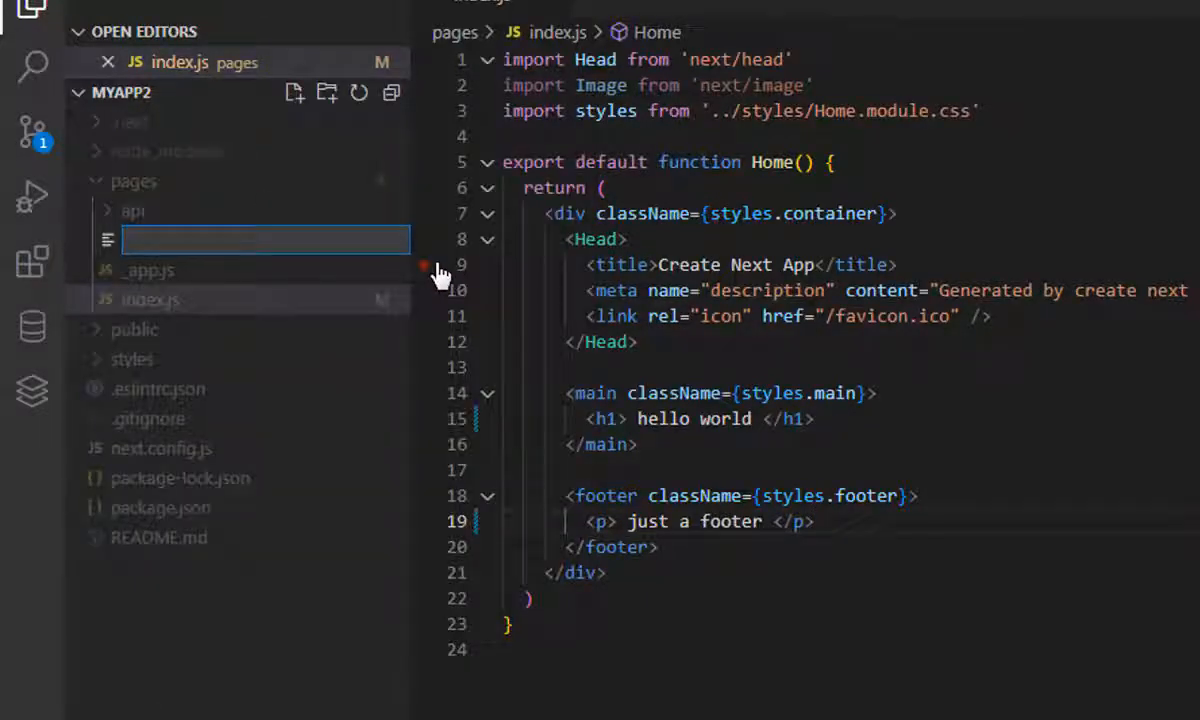
# - Create a new about.js file in the pages folder
pyautogui.write('about.')
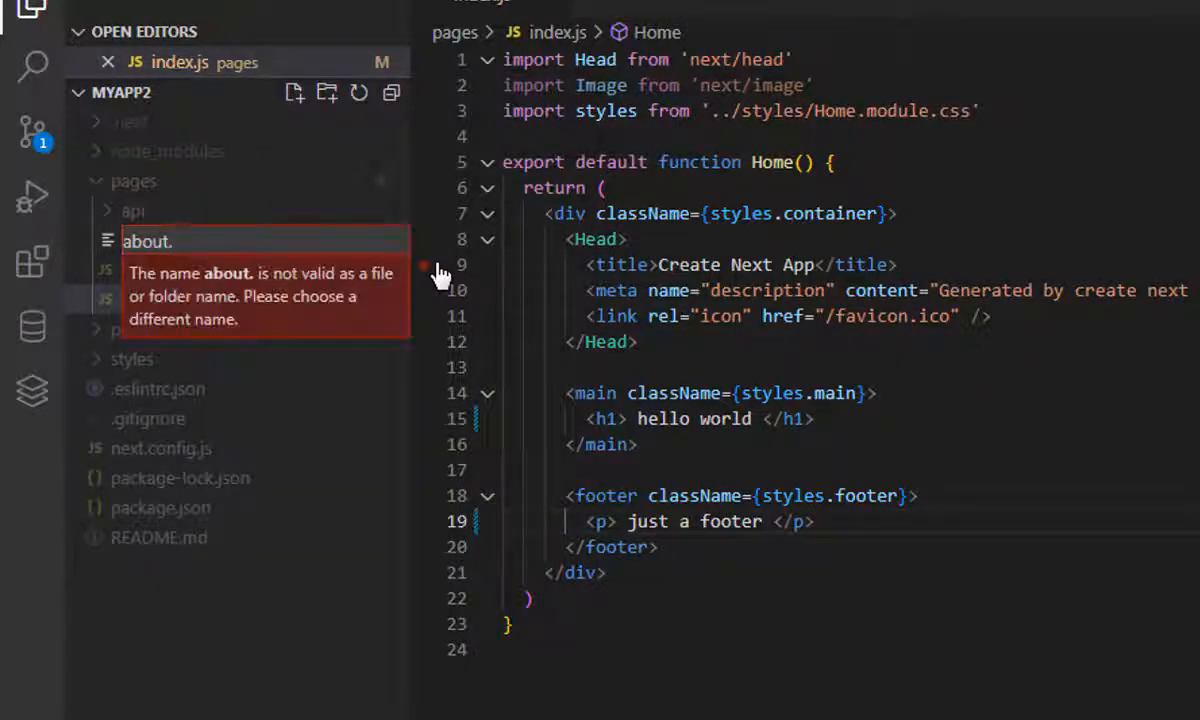
pyautogui.press('Enter')
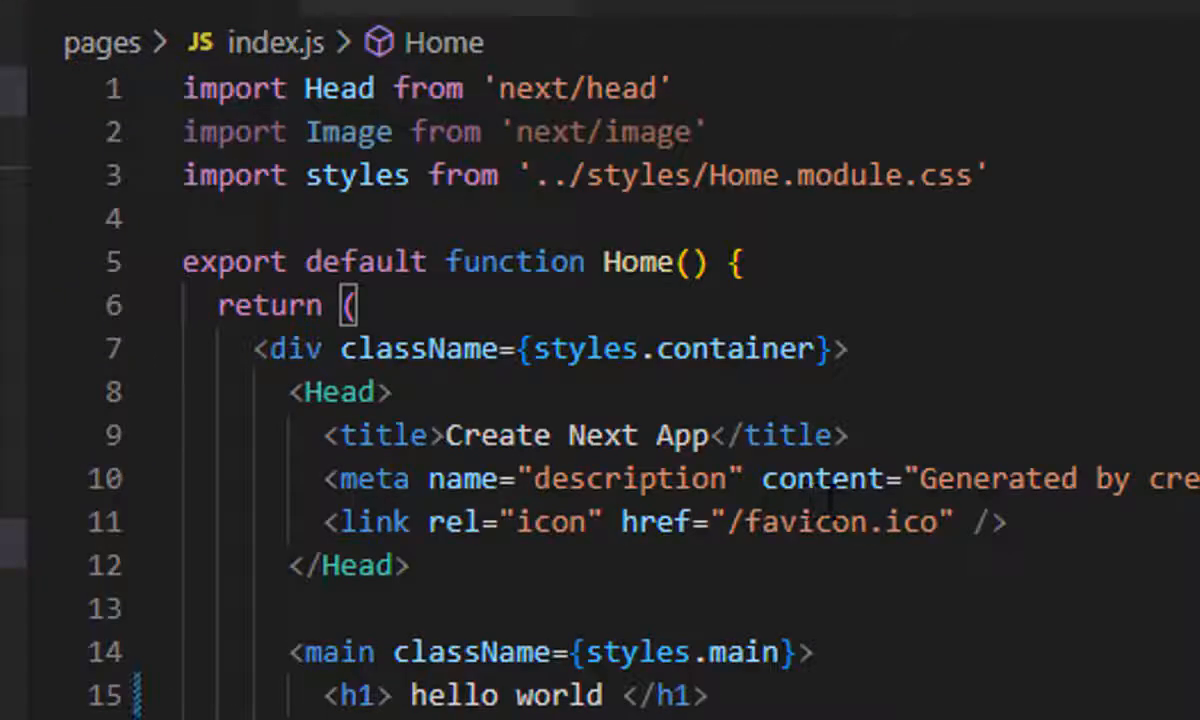
# - Write export default function About returning an h1 'This is About Page'
pyautogui.write('export default function About(){')
pyautogui.write('return')
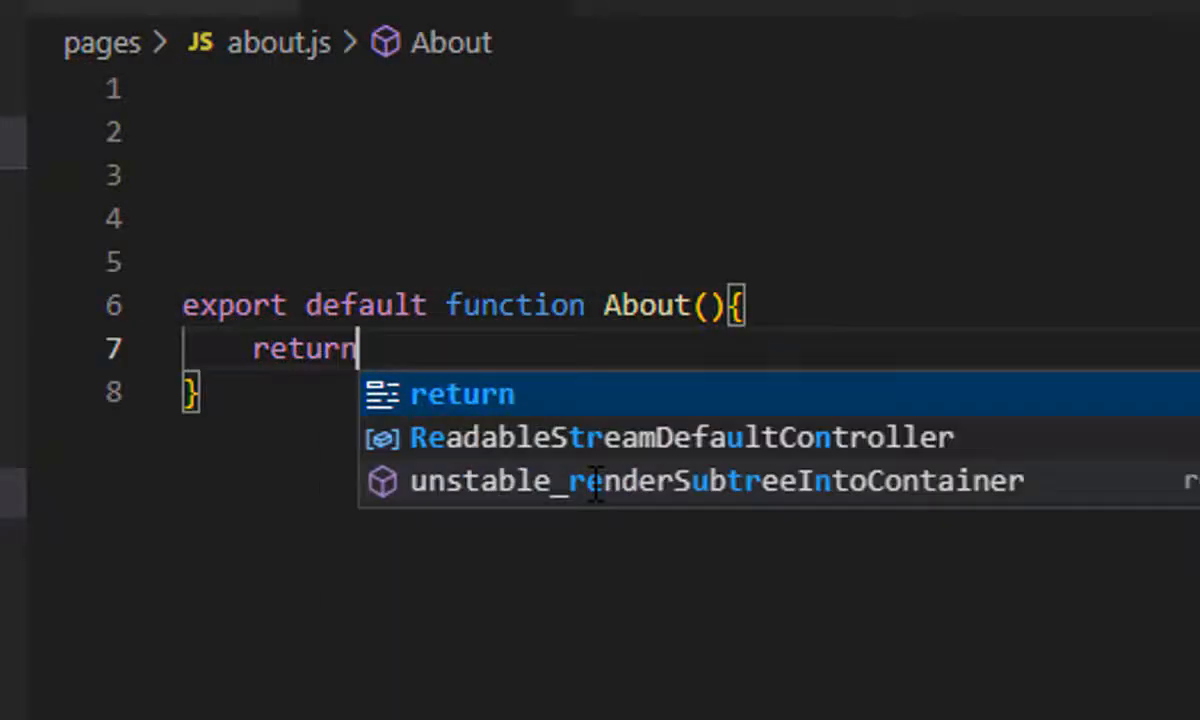
pyautogui.write('(')
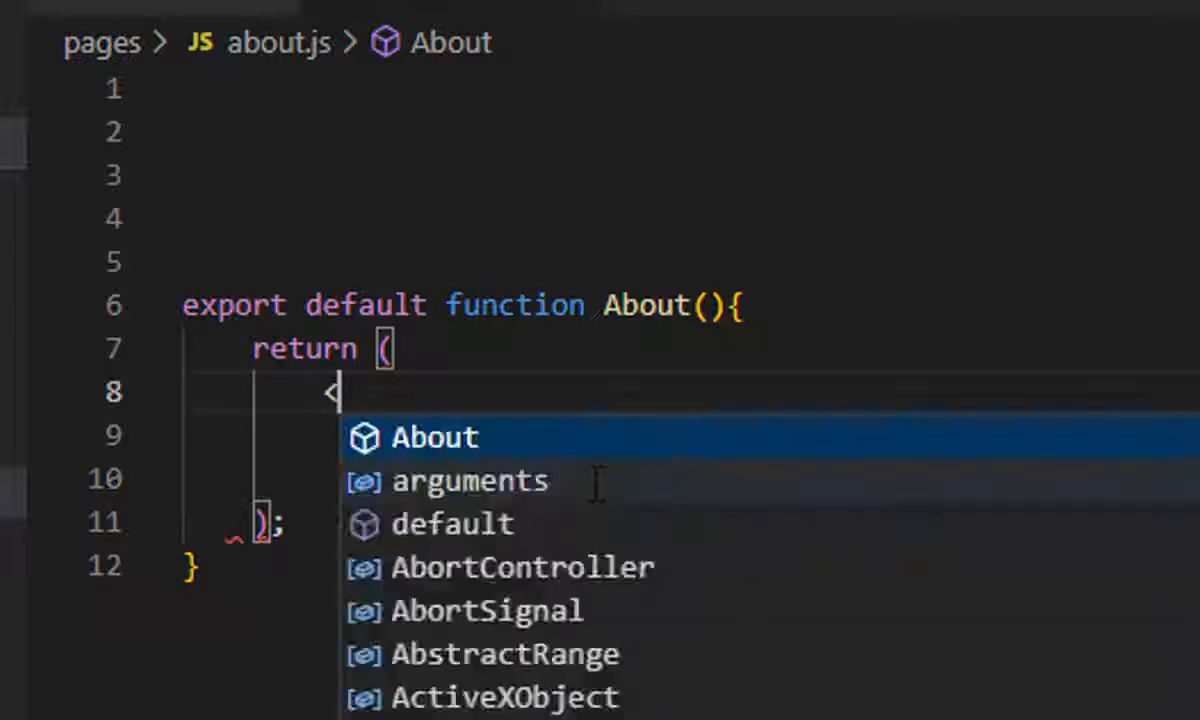
pyautogui.write('h1></>')
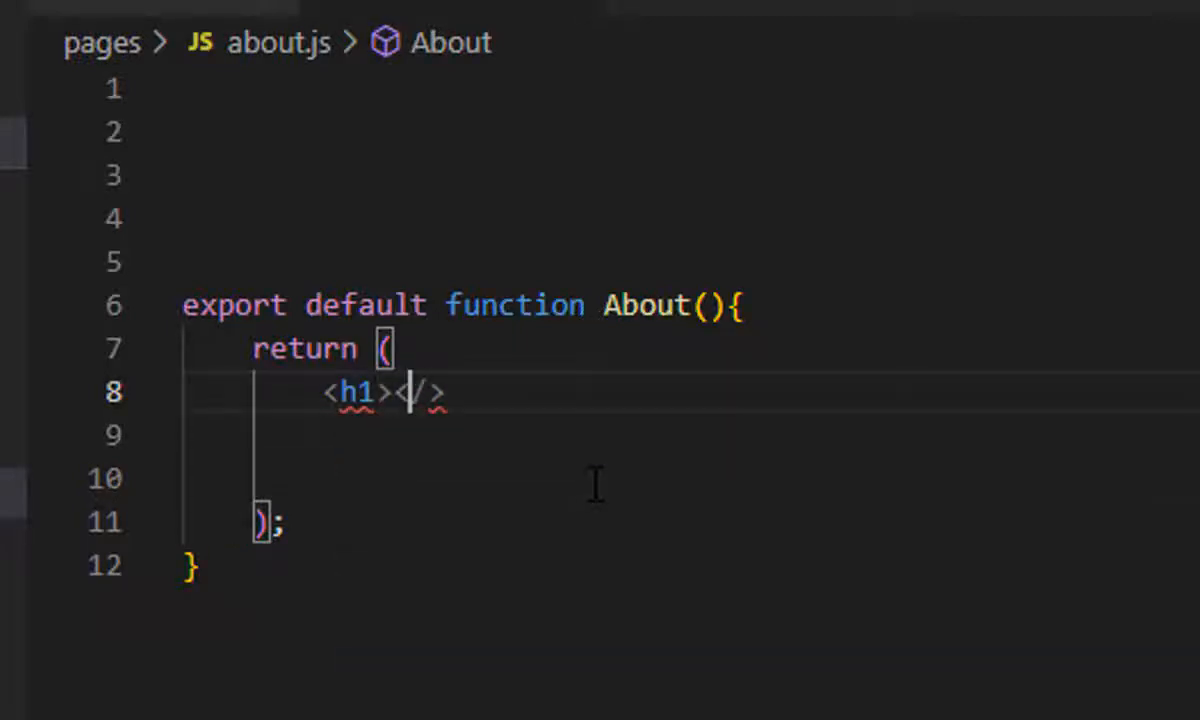
pyautogui.write('This is About Page')
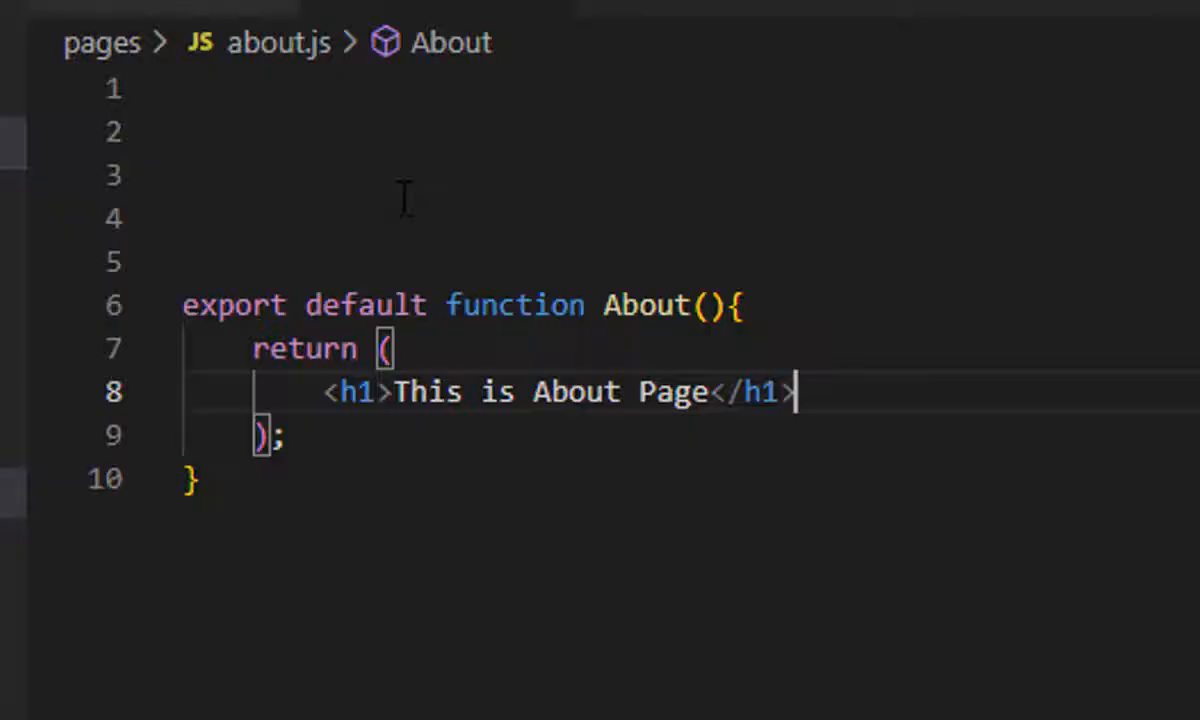
pyautogui.click(280, 76)
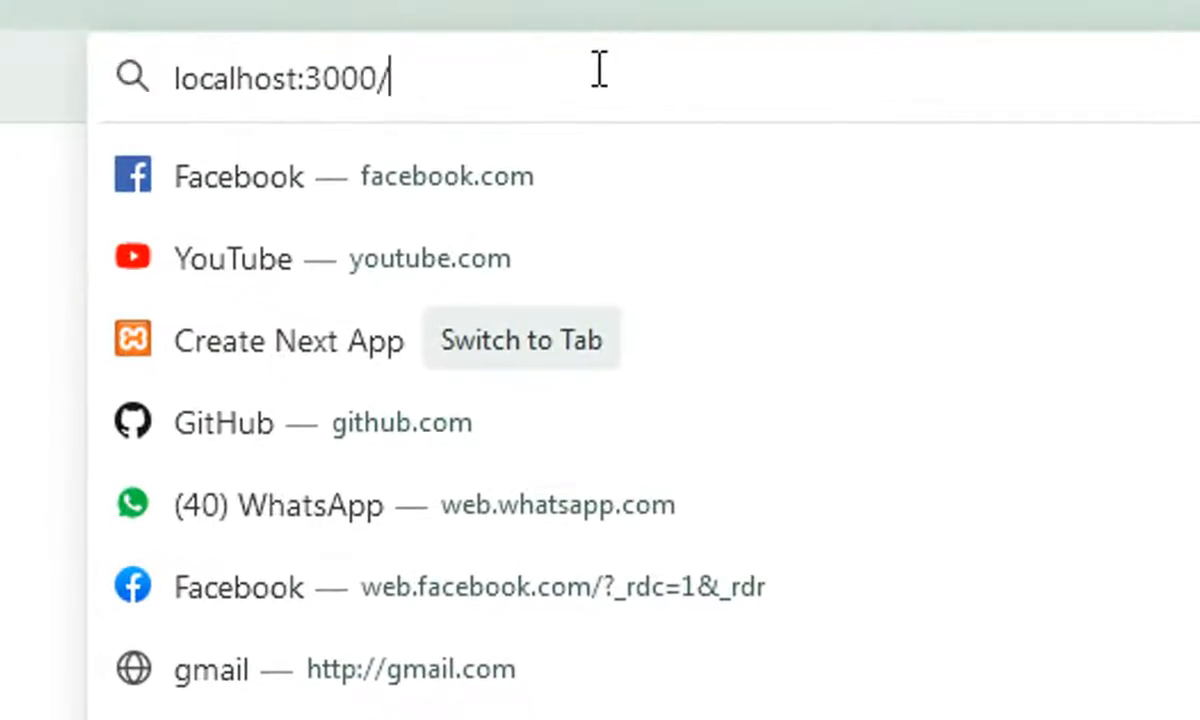
# - Browse to localhost:3000/about to check the new page
pyautogui.write('about')
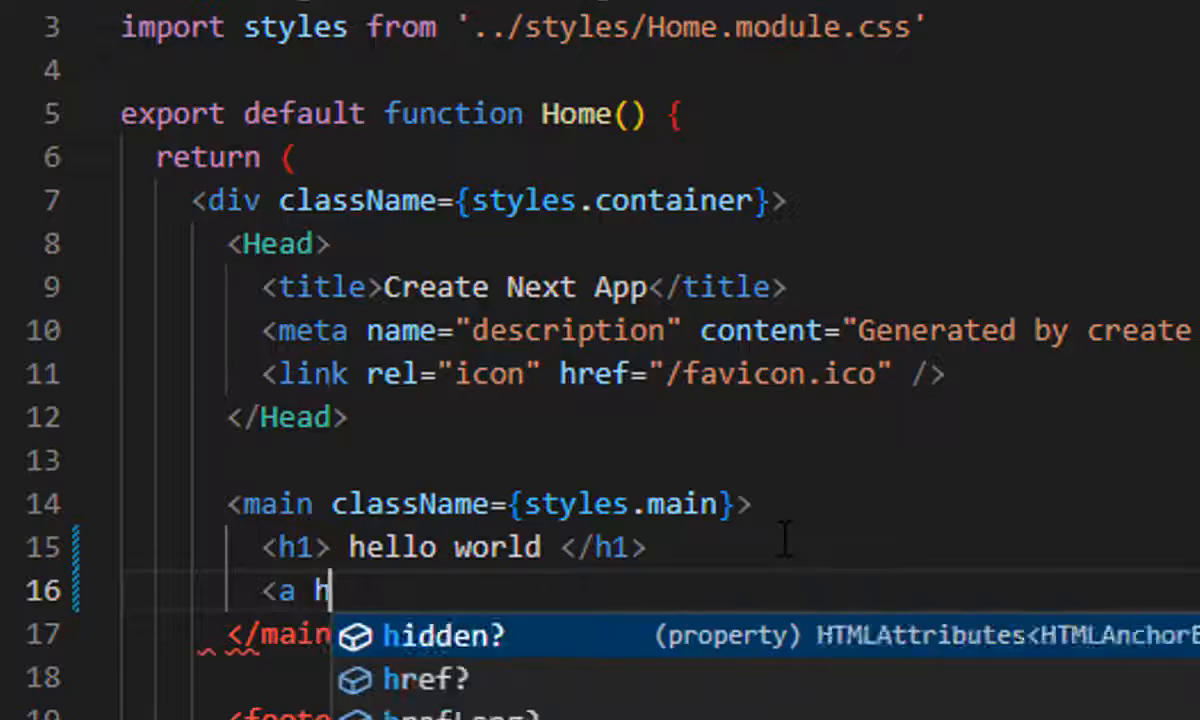
# - Add an anchor to /about labelled About in index.js and one to / labelled Home in about.js
pyautogui.write("ref='/about'>About</a>")
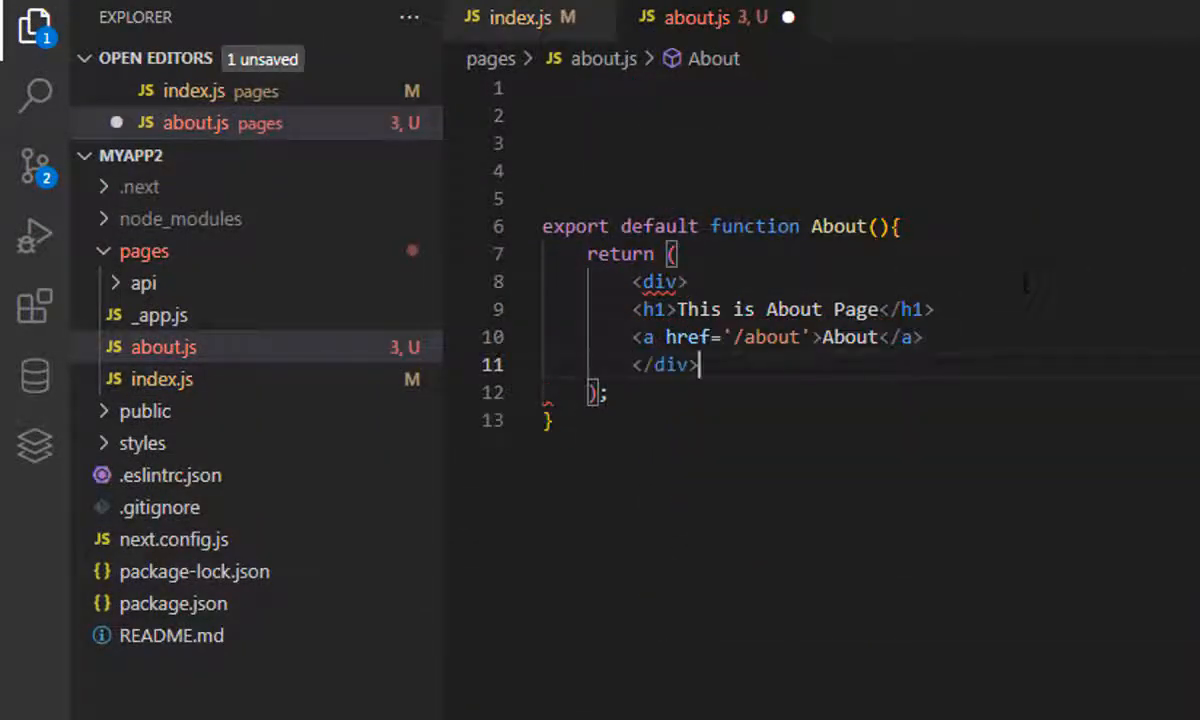
pyautogui.write('Home')
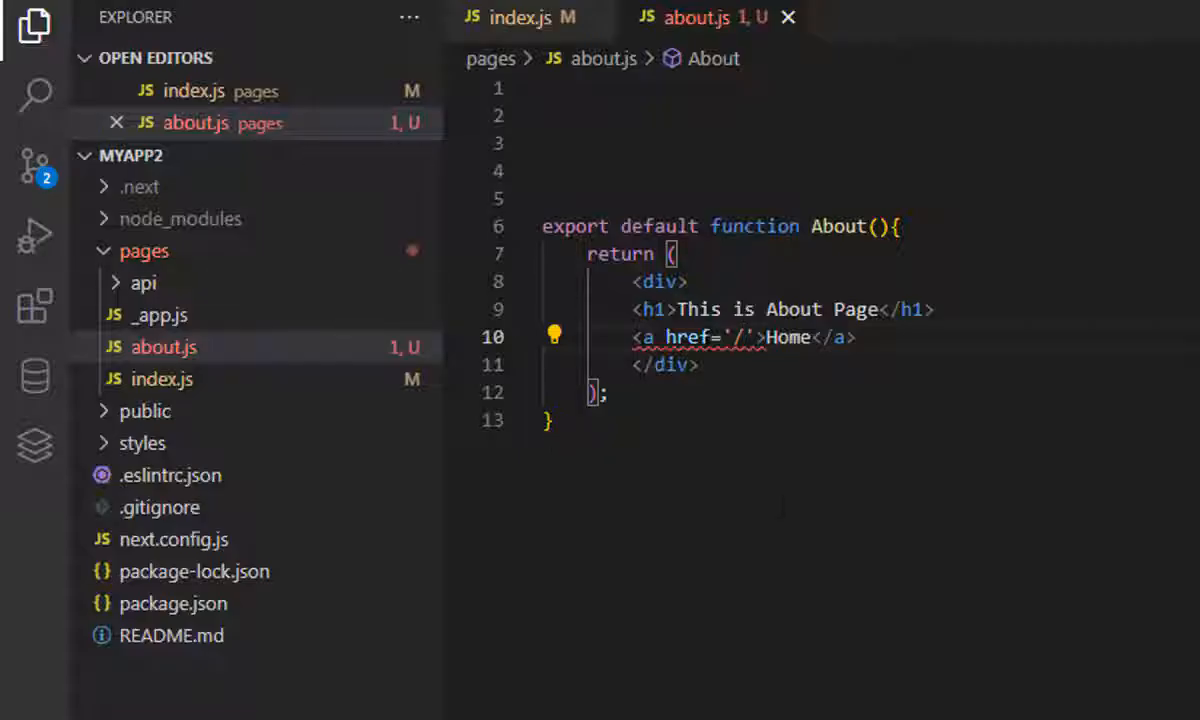
pyautogui.moveTo(176, 258)
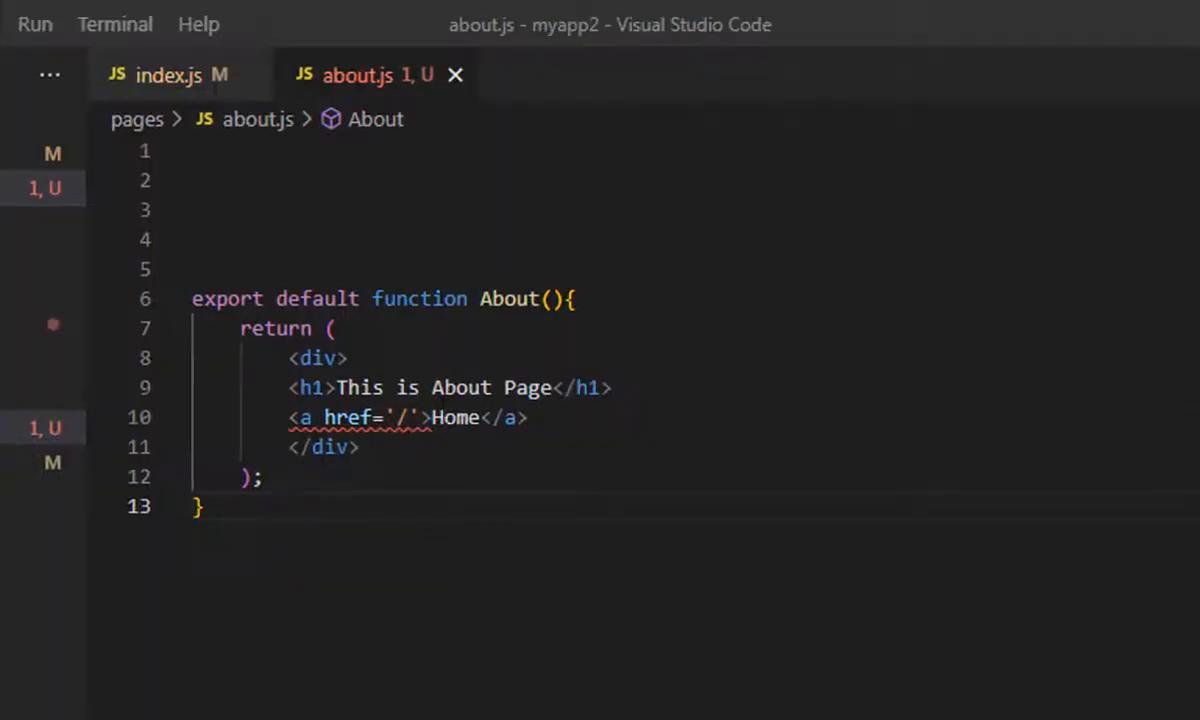
pyautogui.moveTo(304, 418)
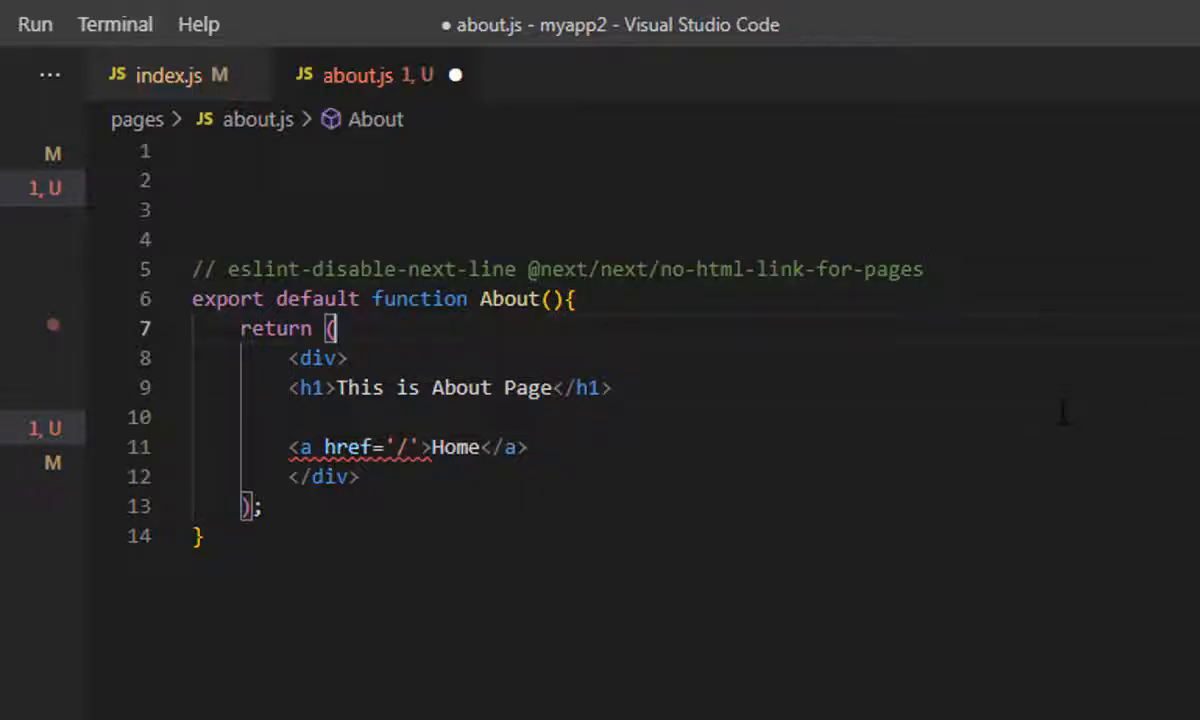
# - Import Link from next/link in about.js
pyautogui.write('import L')
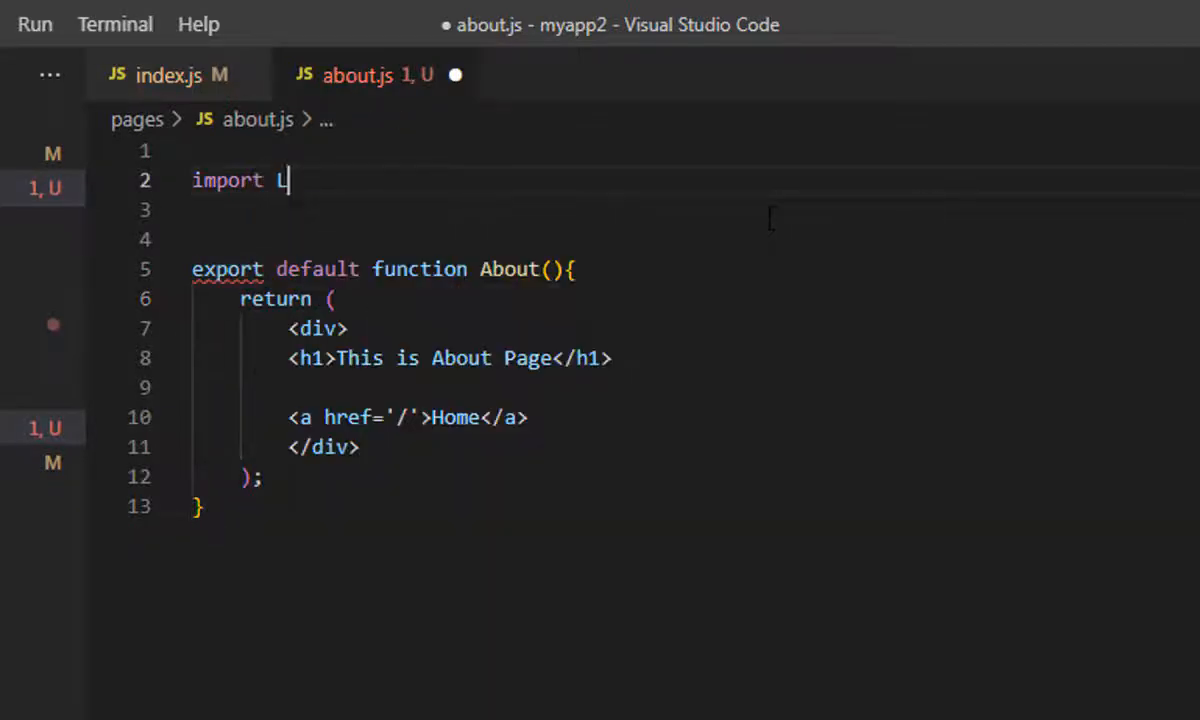
pyautogui.write('ink from "next/link";')
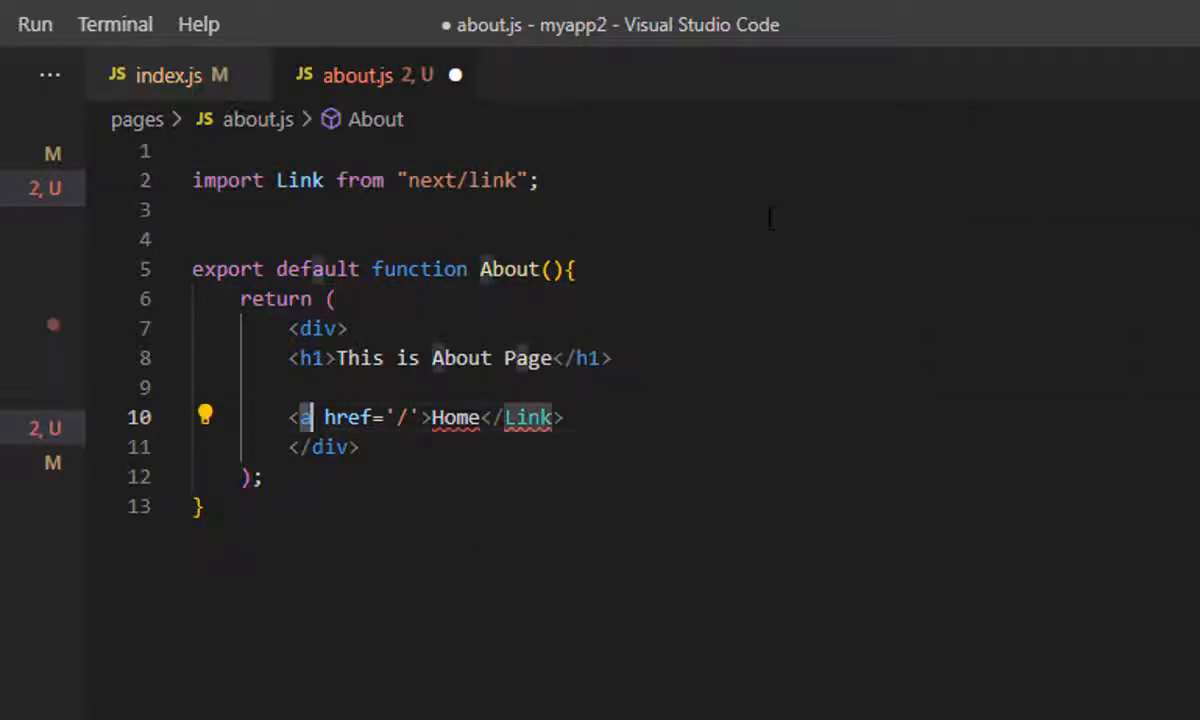
# - Import Link from next/link in index.js for its /about link
pyautogui.click(170, 76)
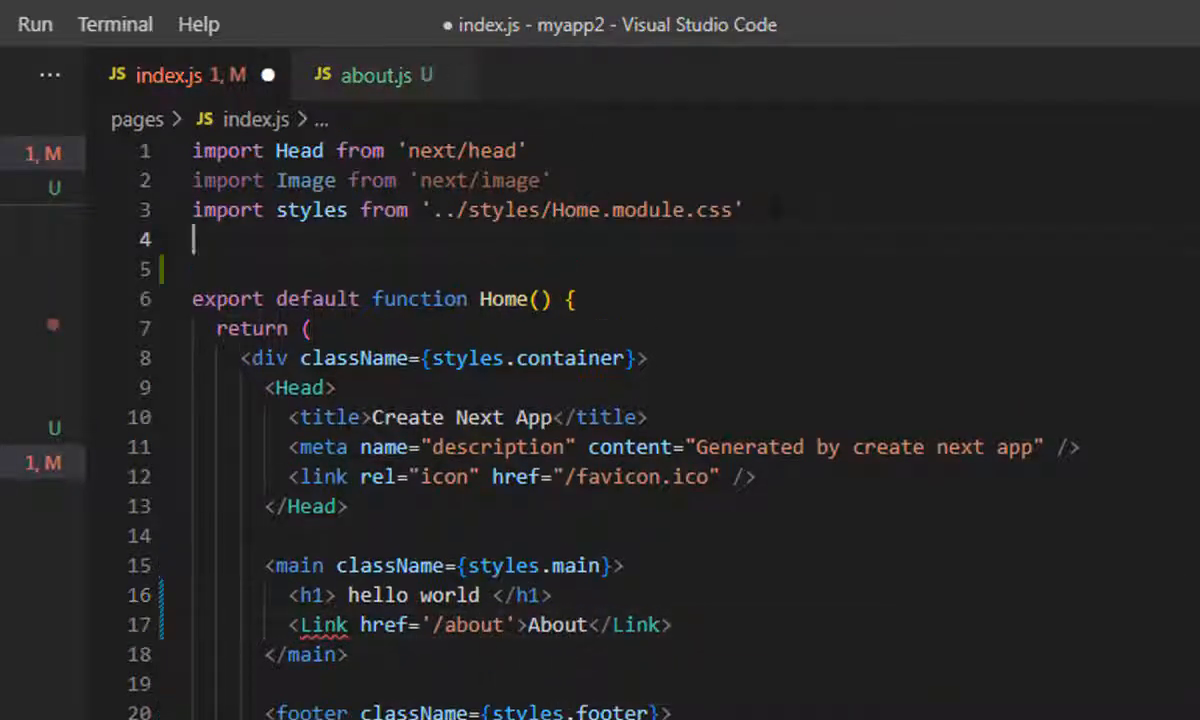
pyautogui.write('import Link from "ne')
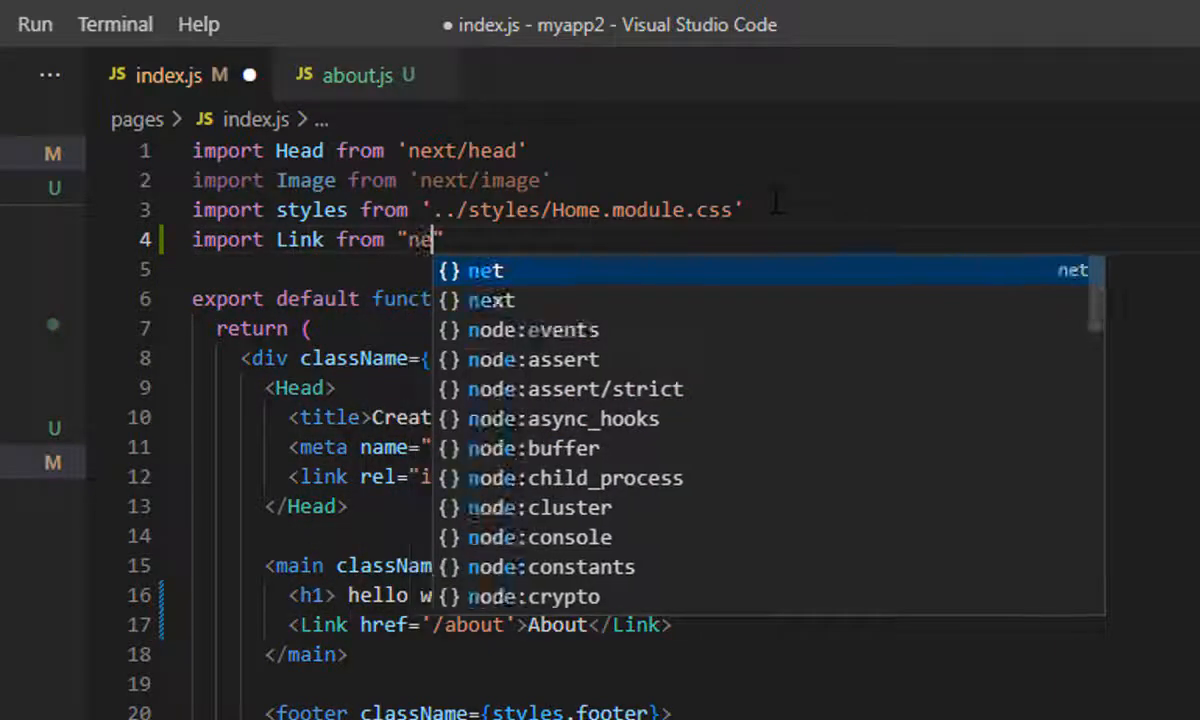